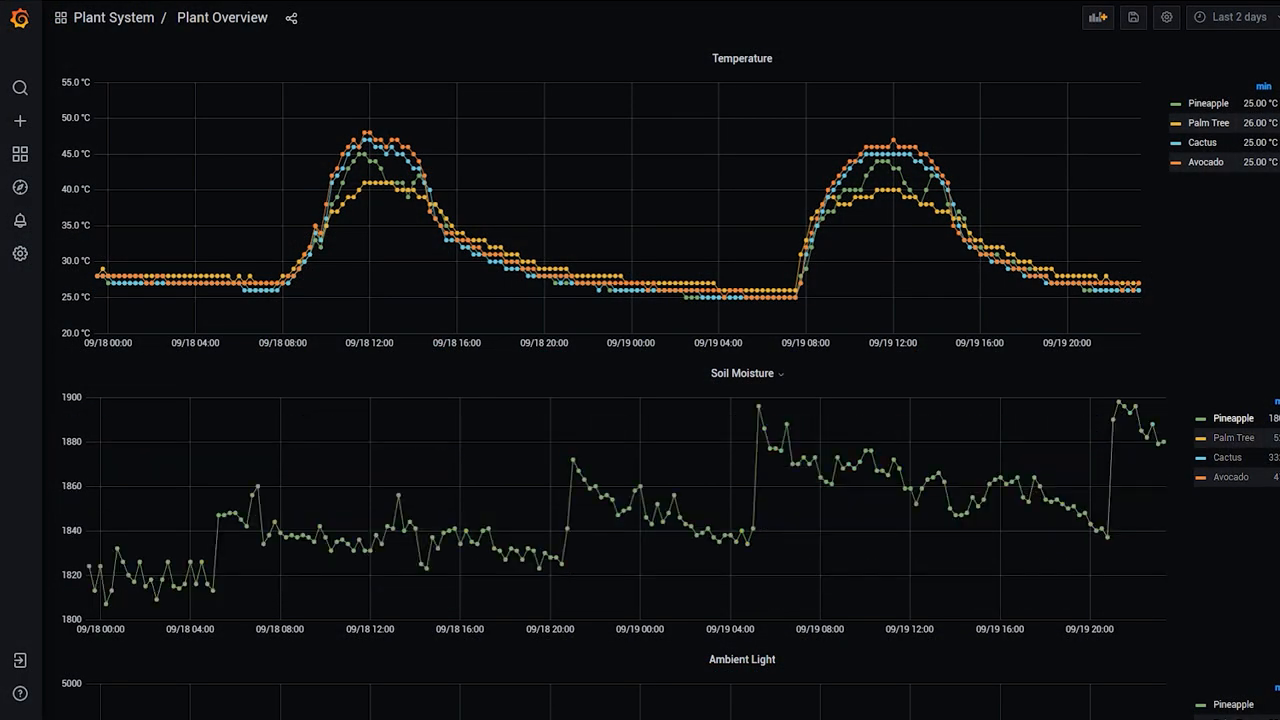
- Switch the Plant Overview time range to 'Last 24 hours' and review the Ambient Light and Watering panels
click(1232, 25)
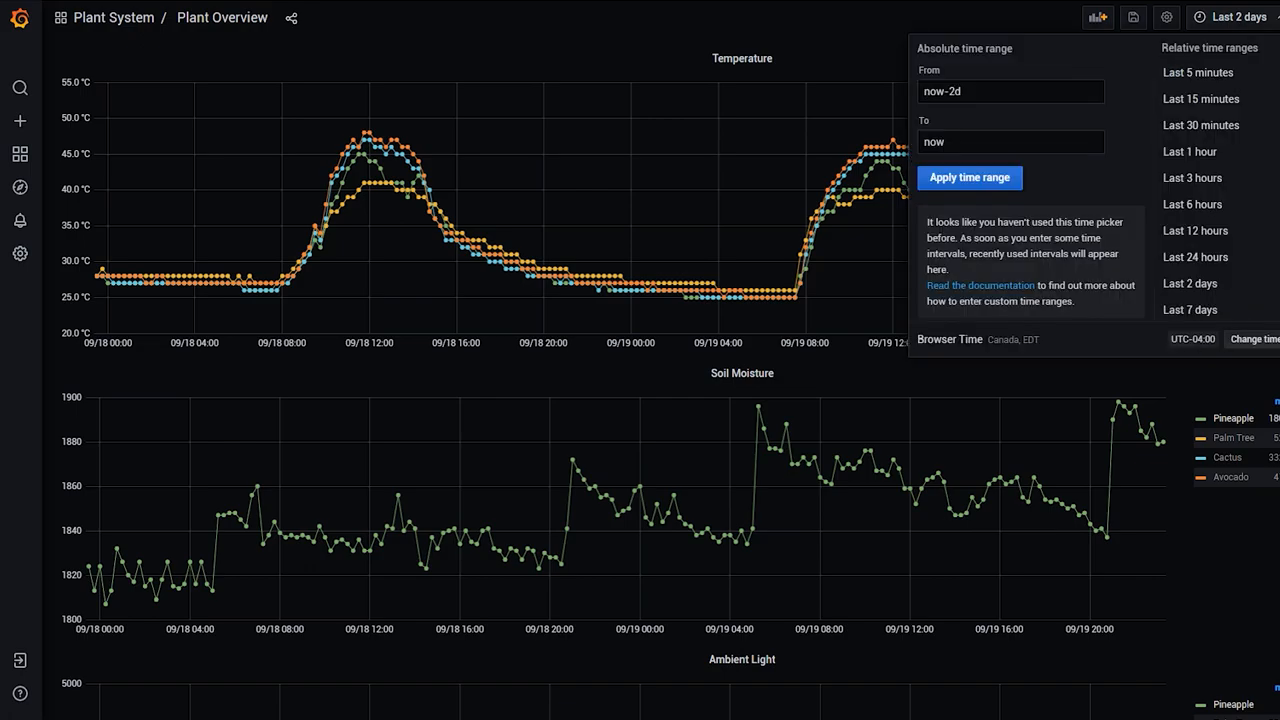
mouse_move(1192, 283)
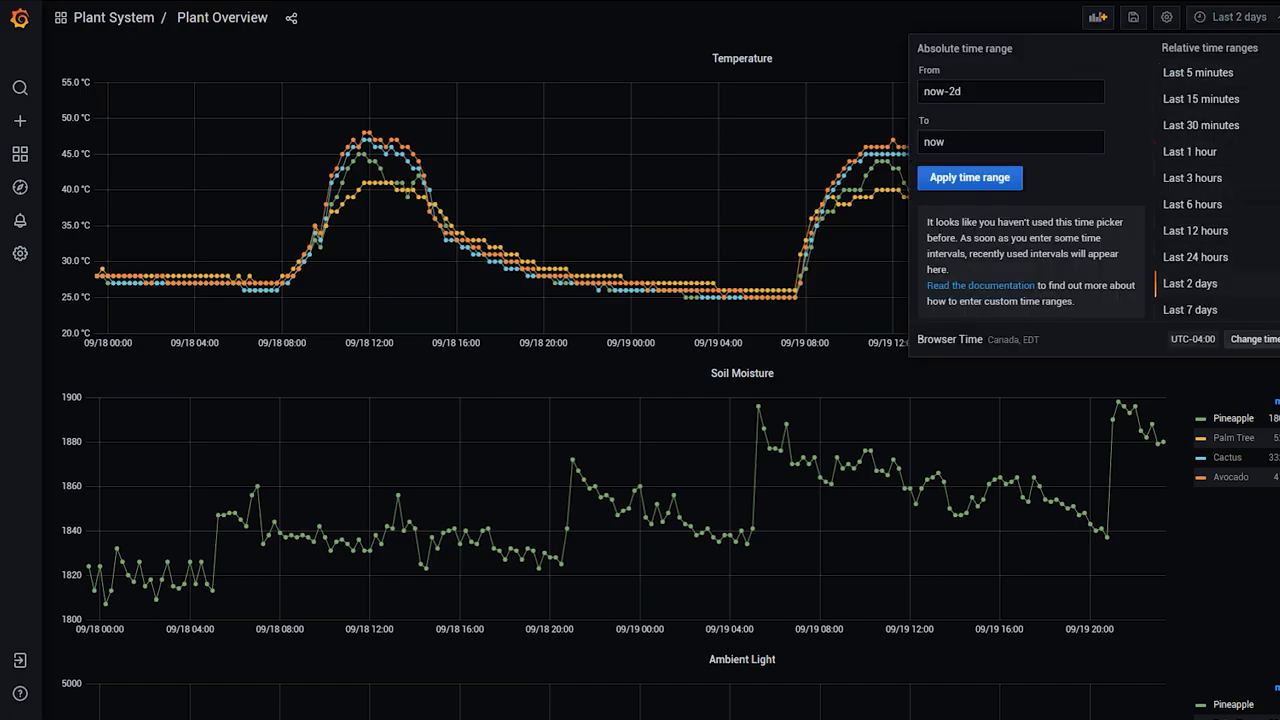
click(1201, 257)
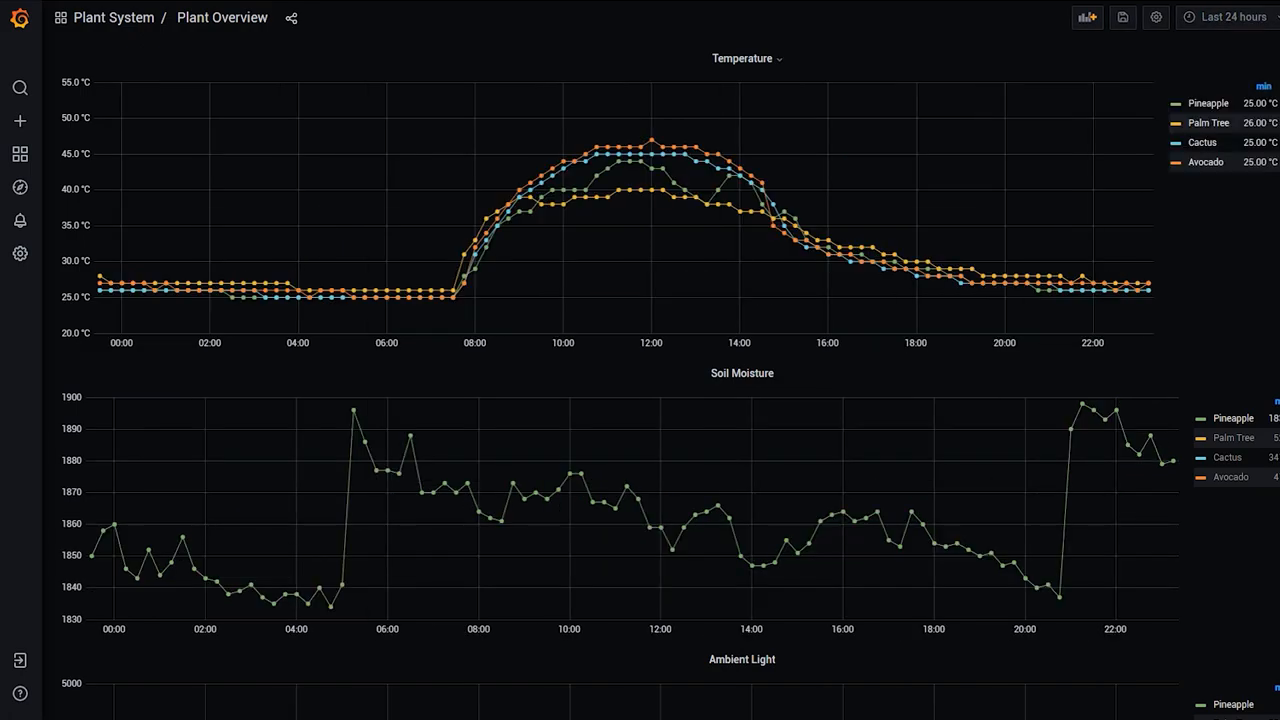
scroll(down, 3)
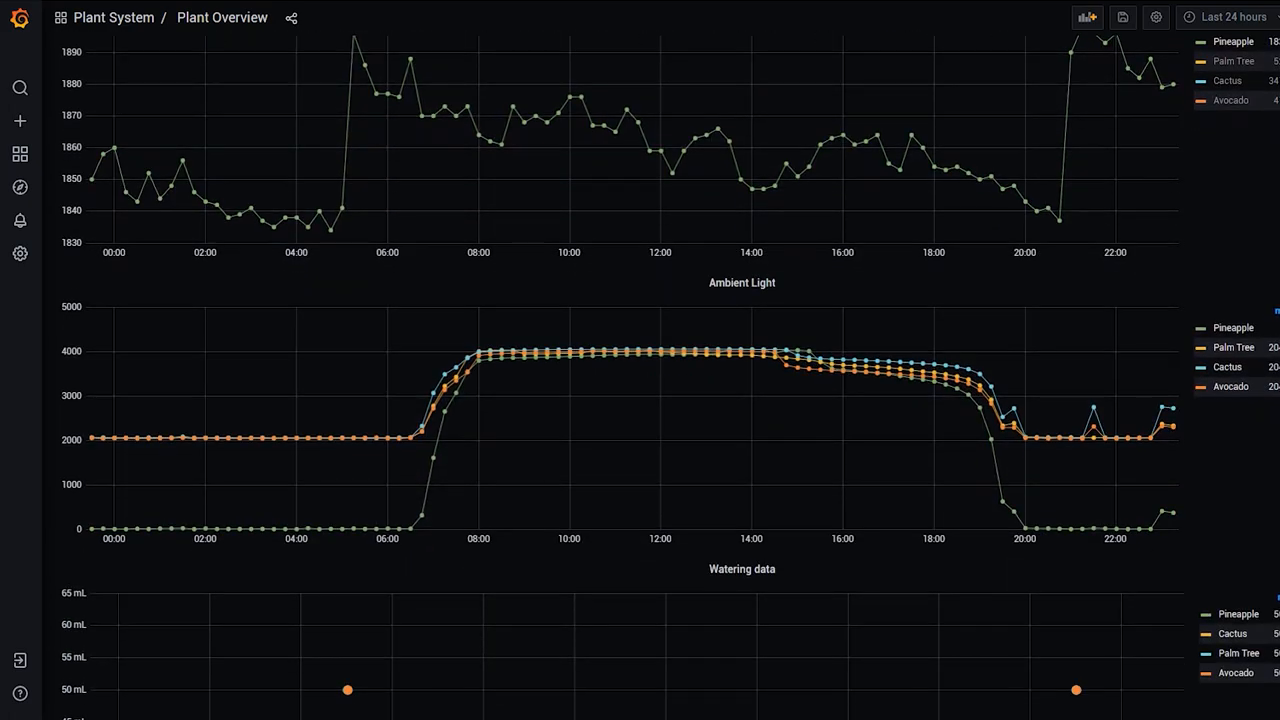